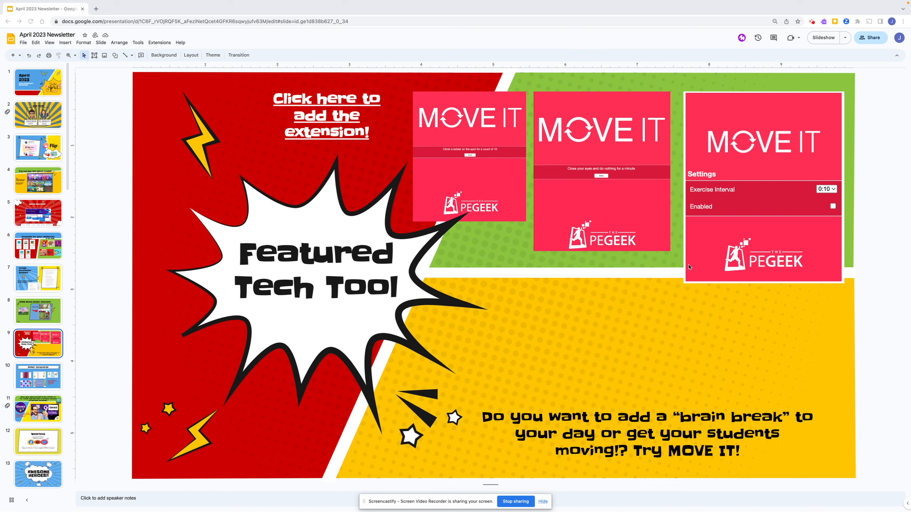
mouse_move(320, 93)
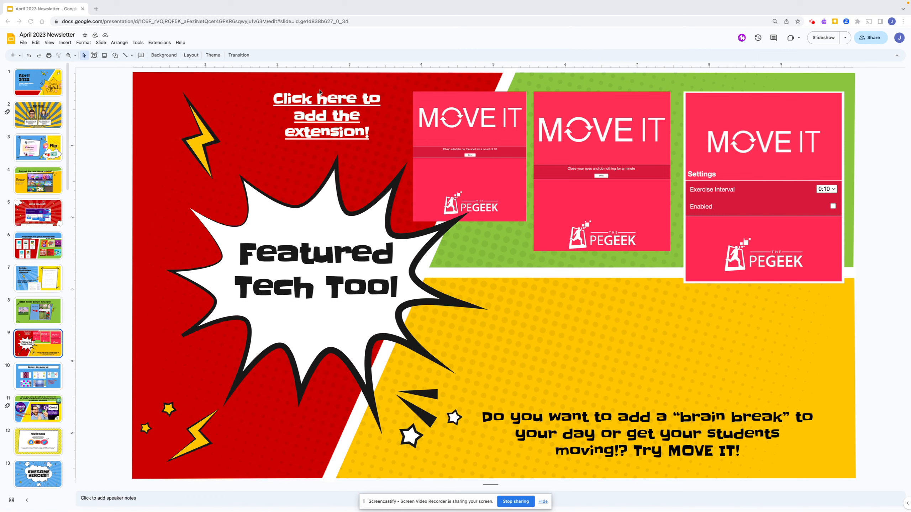
Follow the newsletter's 'Click here to add the extension!' link to the Move It Chrome Web Store page
click(326, 115)
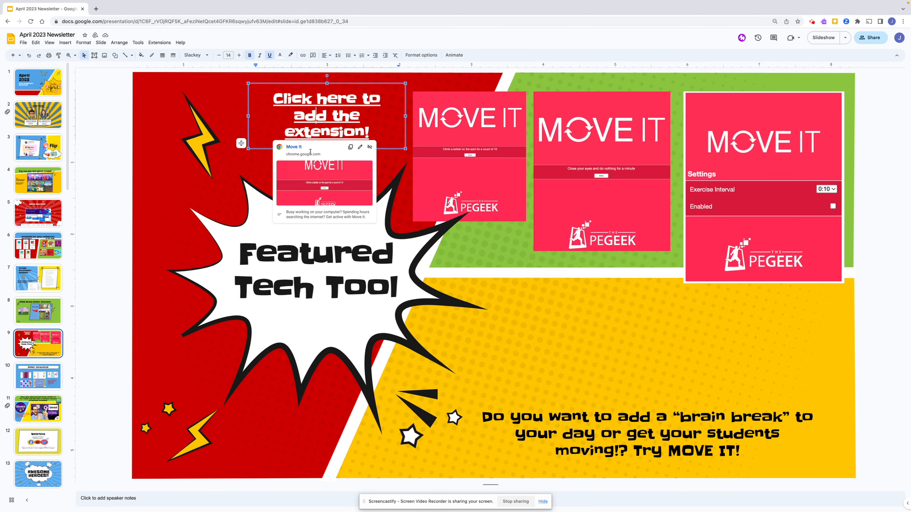
click(301, 154)
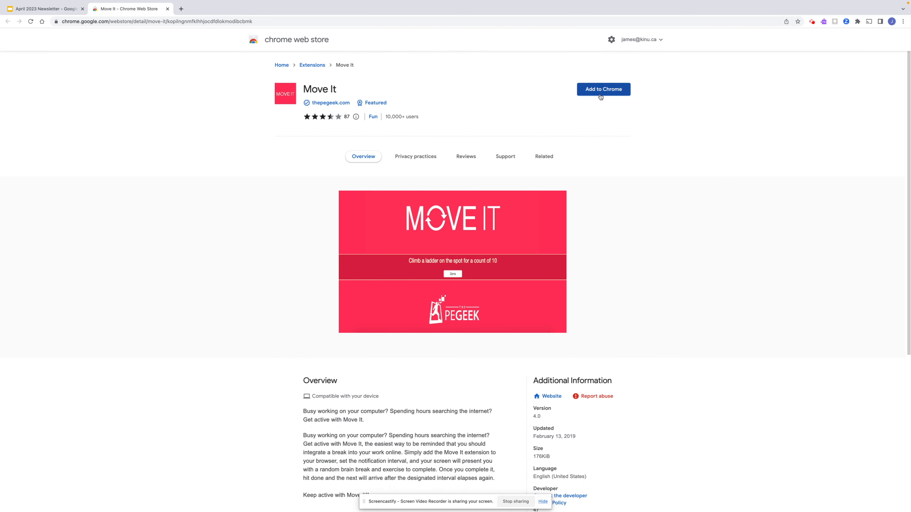
Install Move It via Add to Chrome and confirm Add extension
click(603, 89)
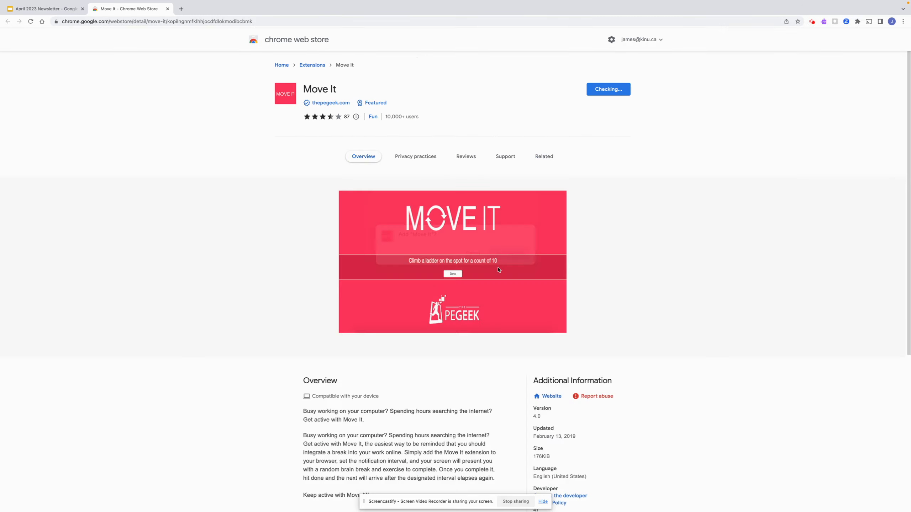
click(608, 89)
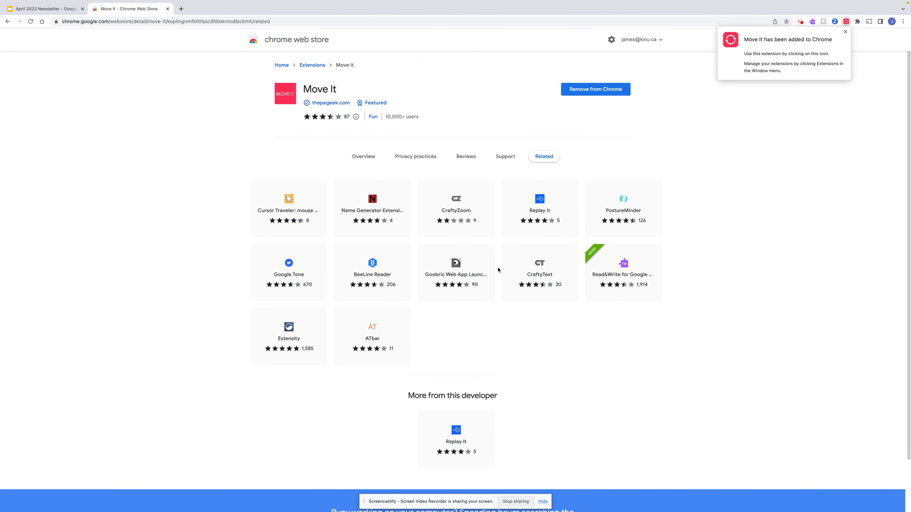
mouse_move(838, 45)
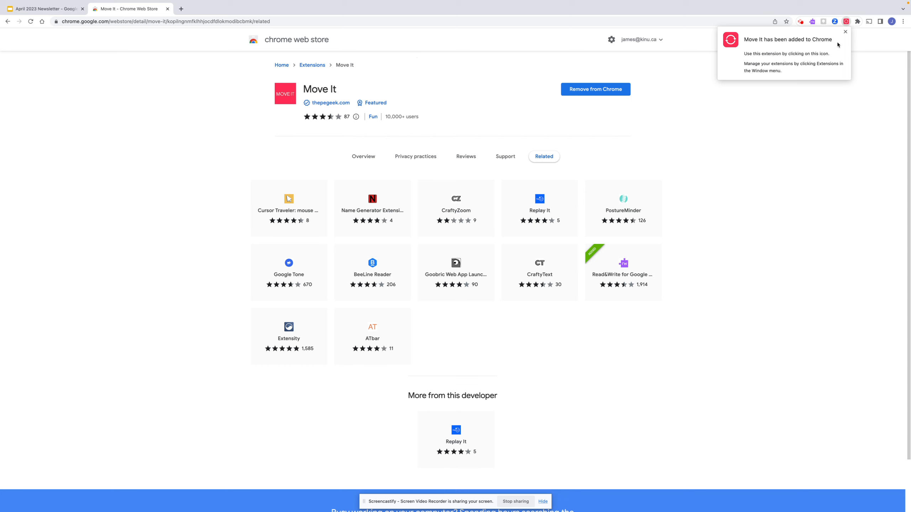
Dismiss the added notice, pin Move It from the Extensions menu, and bring up its settings
click(845, 32)
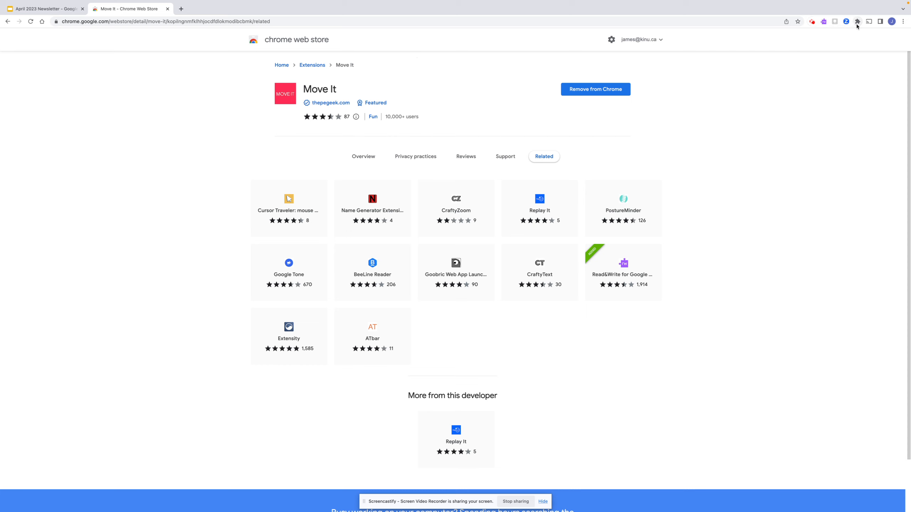
mouse_move(857, 24)
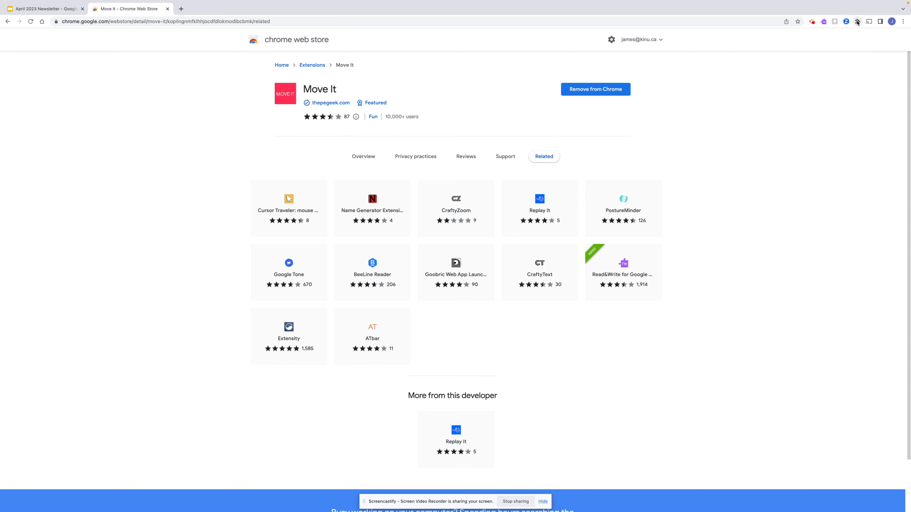
click(857, 22)
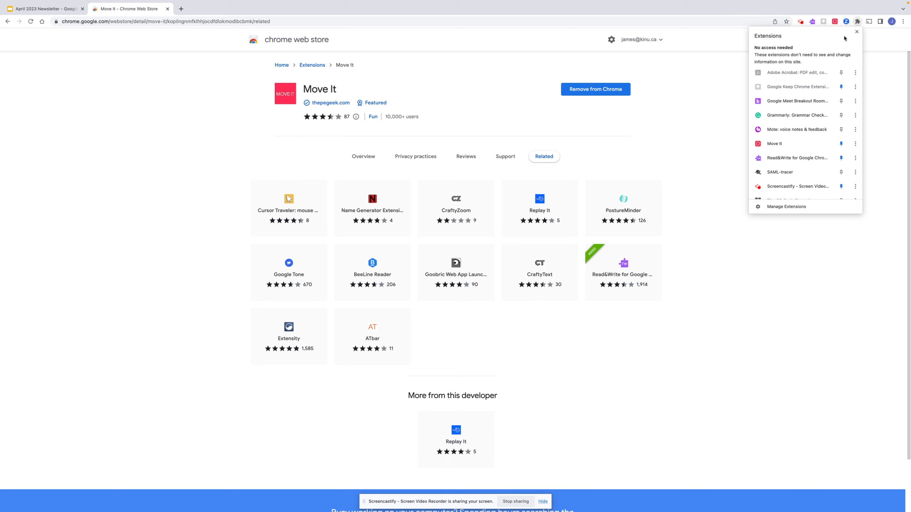
click(834, 22)
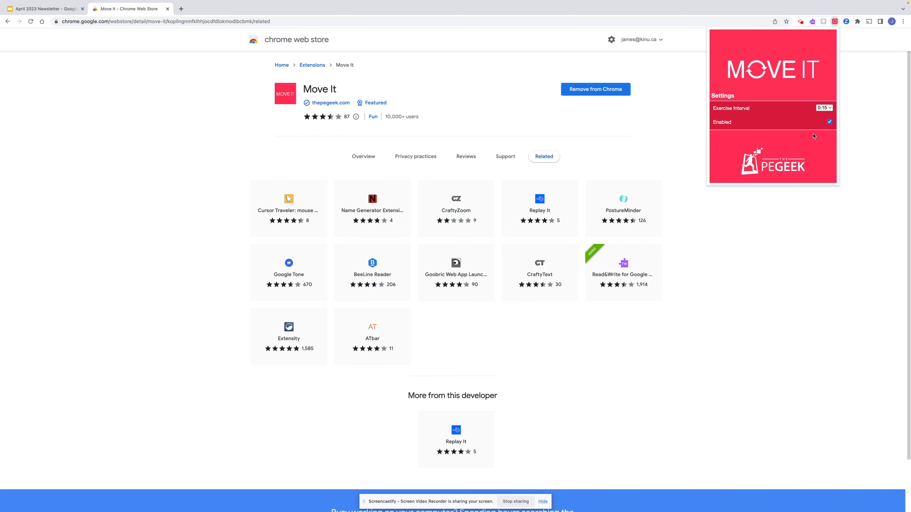
Leave Move It enabled and list the exercise interval choices (0:05–0:55, current 0:15)
click(830, 122)
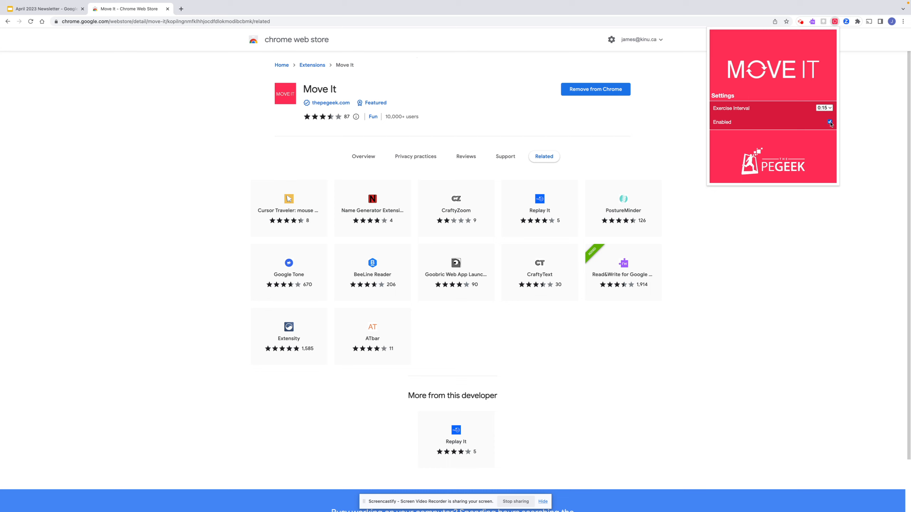
click(830, 122)
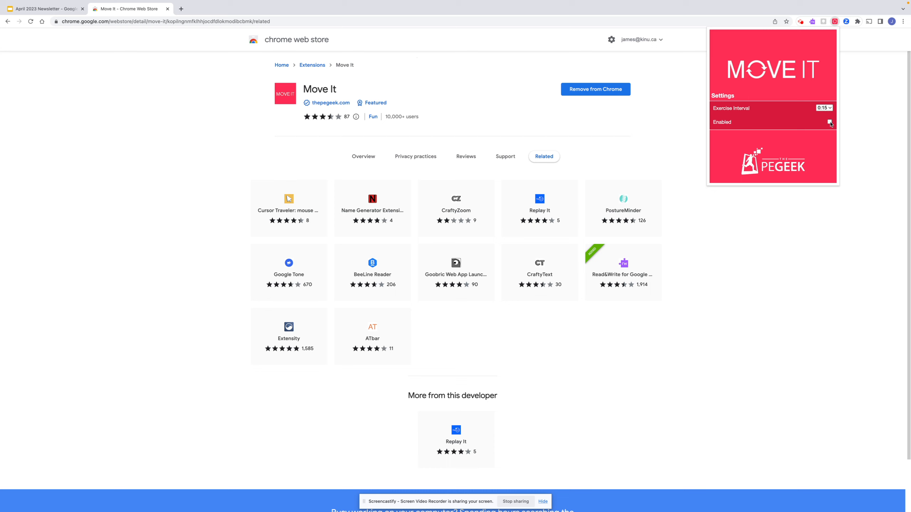
click(823, 108)
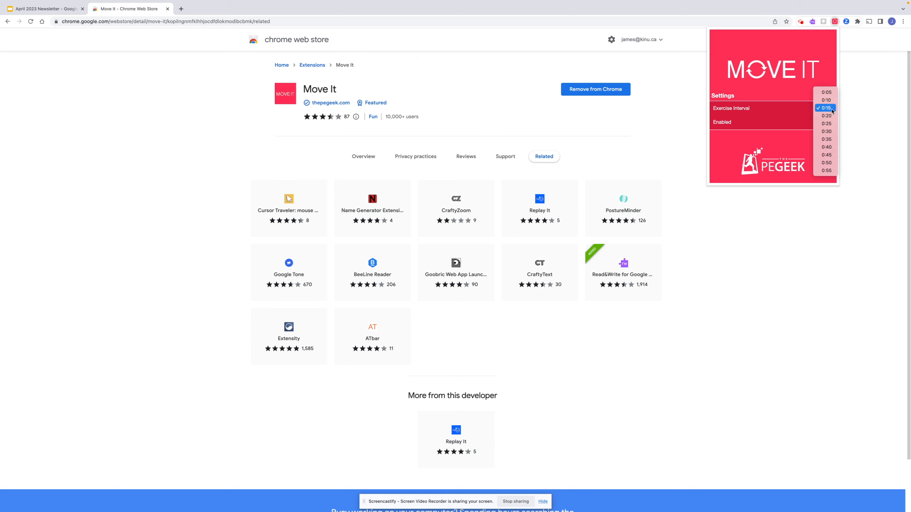